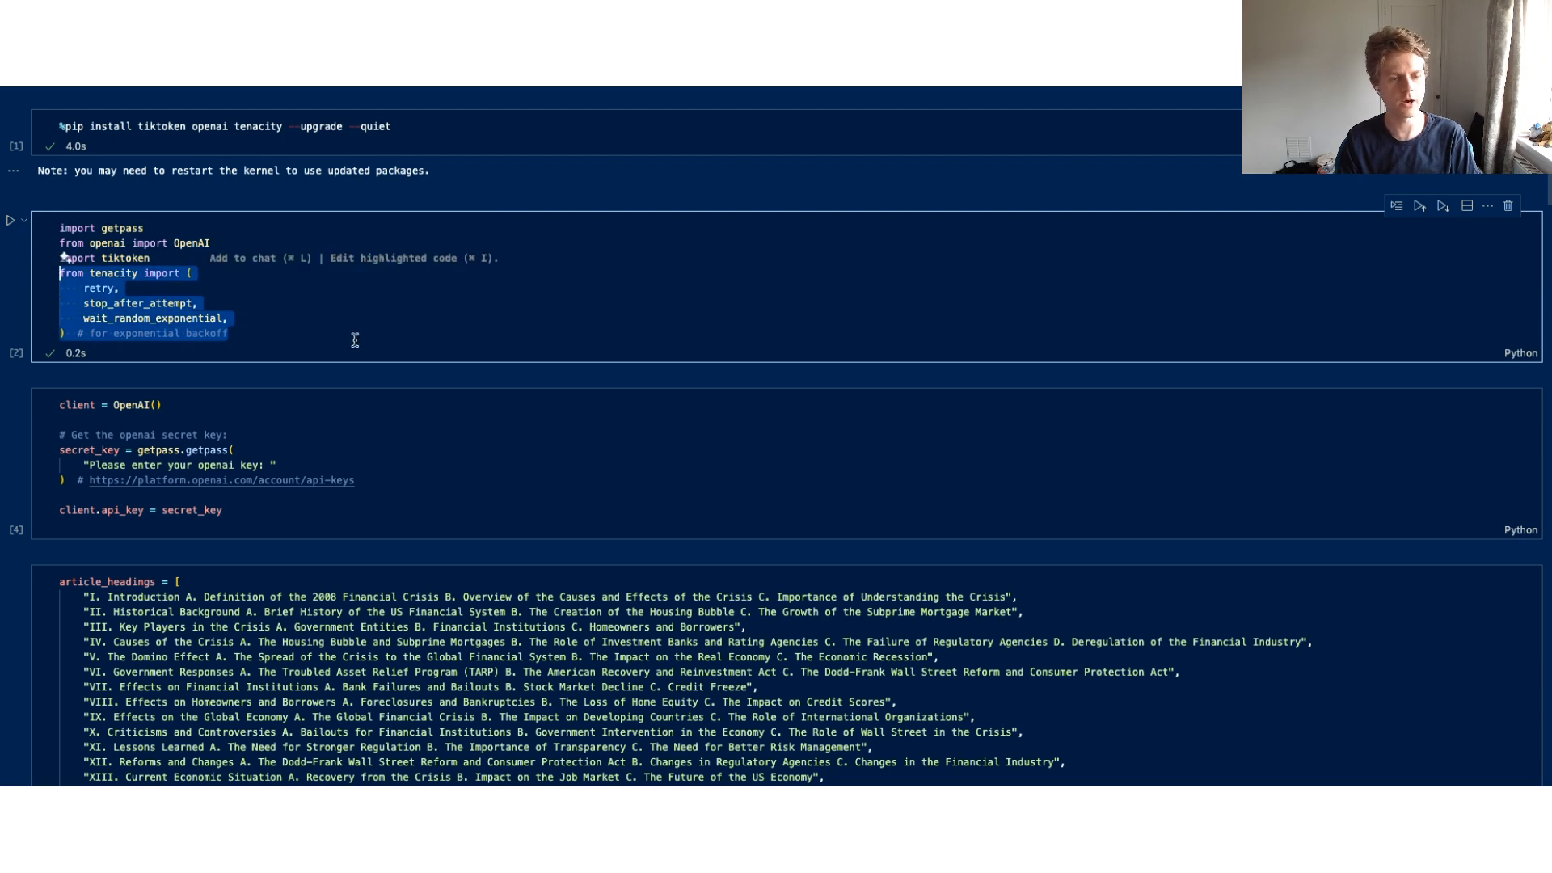
mouse_move(348, 338)
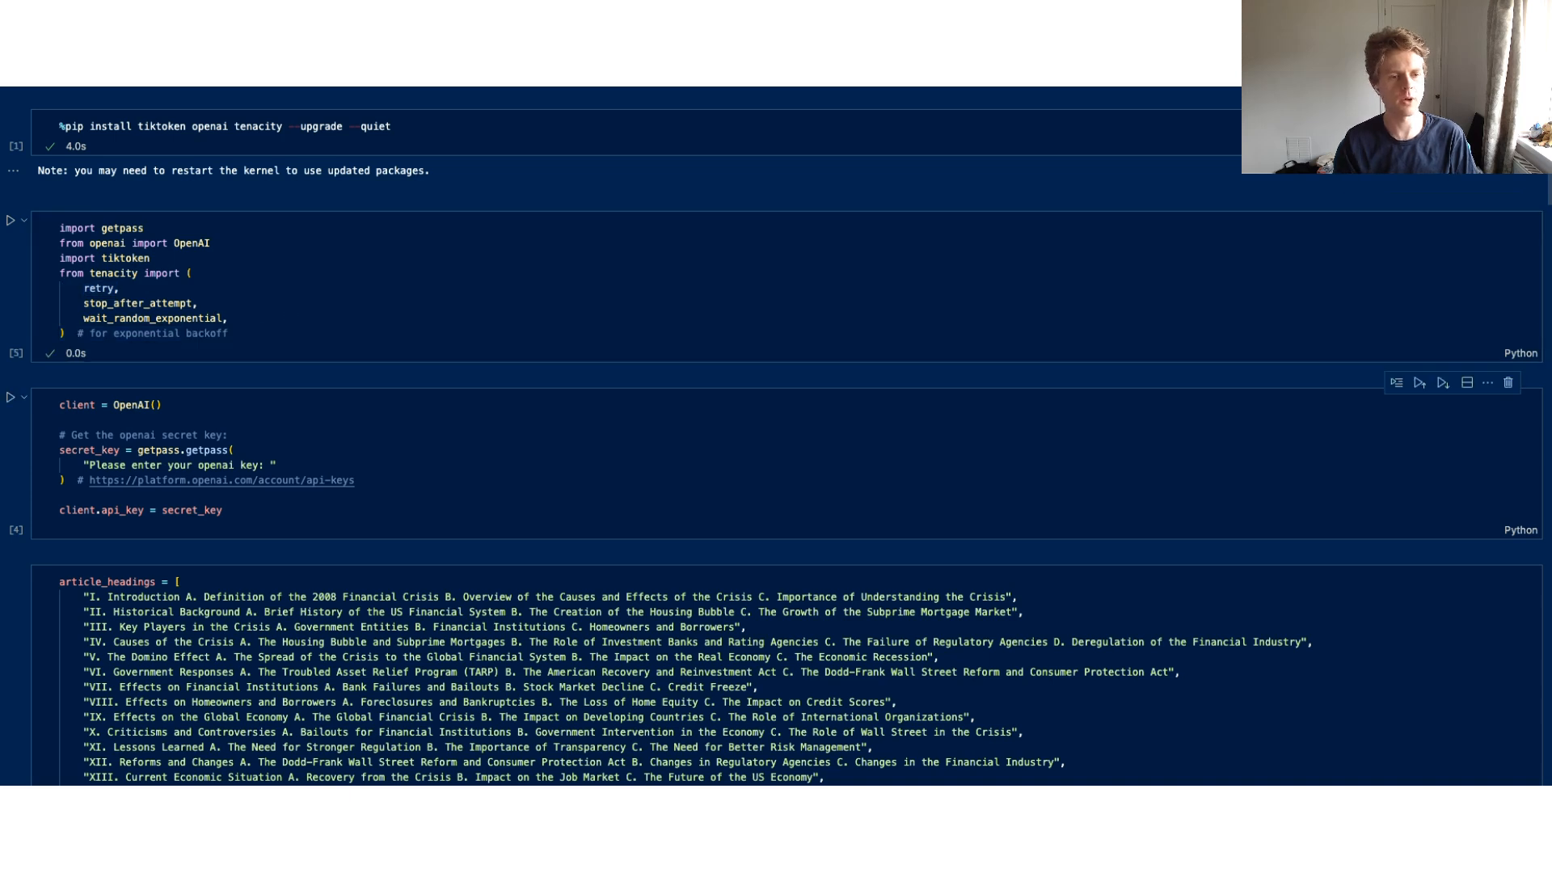
Step: Re-run the imports cell (getpass, OpenAI, tiktoken, tenacity retry) and move to article_headings
scroll(down, 3)
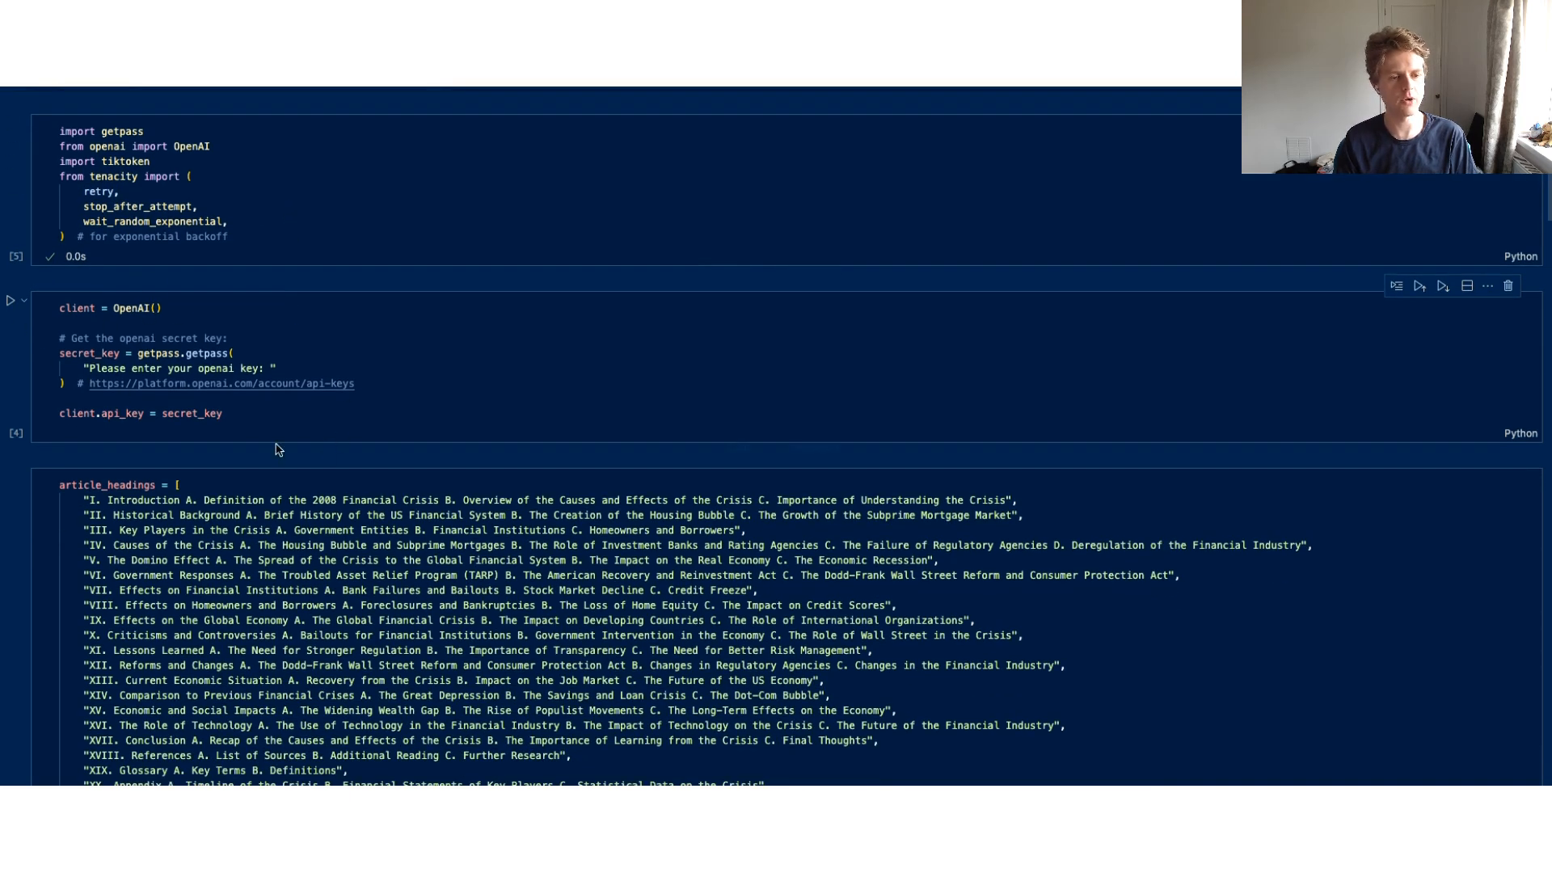
click(187, 413)
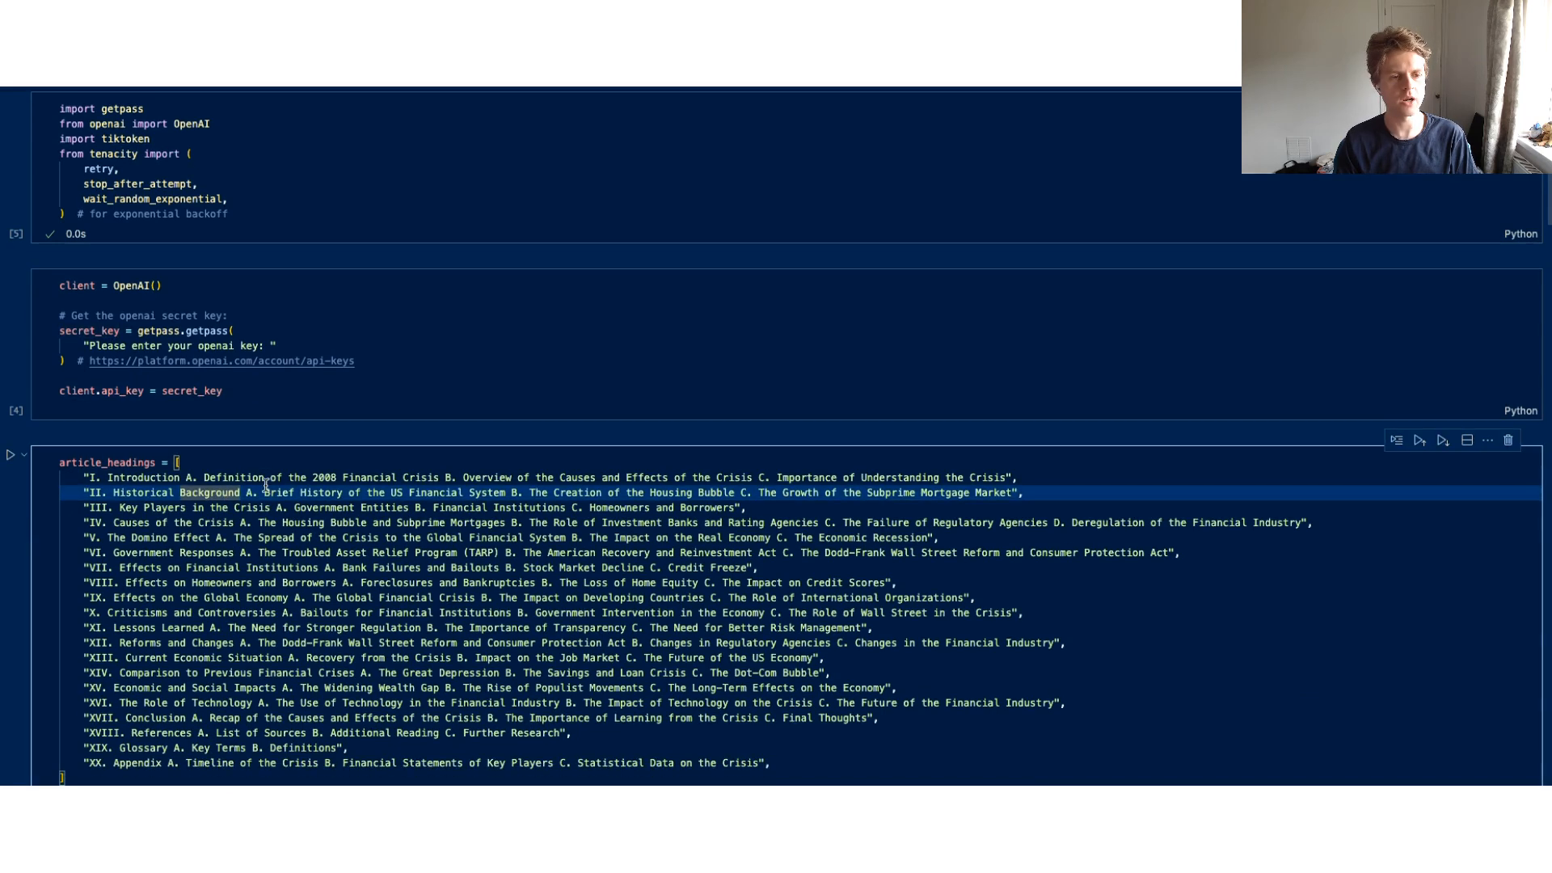
scroll(down, 3)
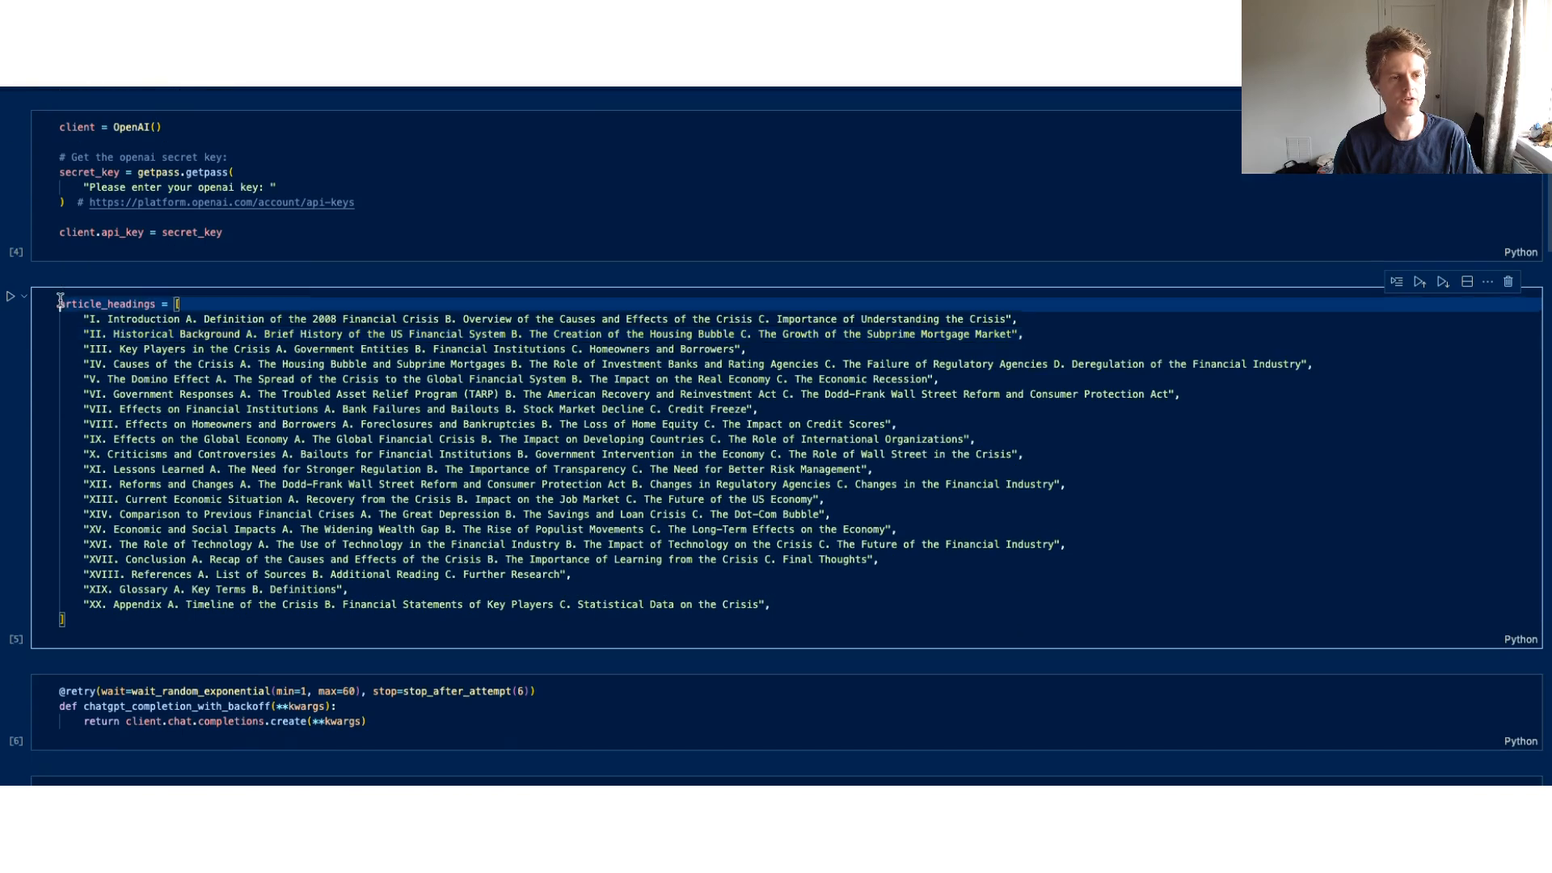
double_click(619, 409)
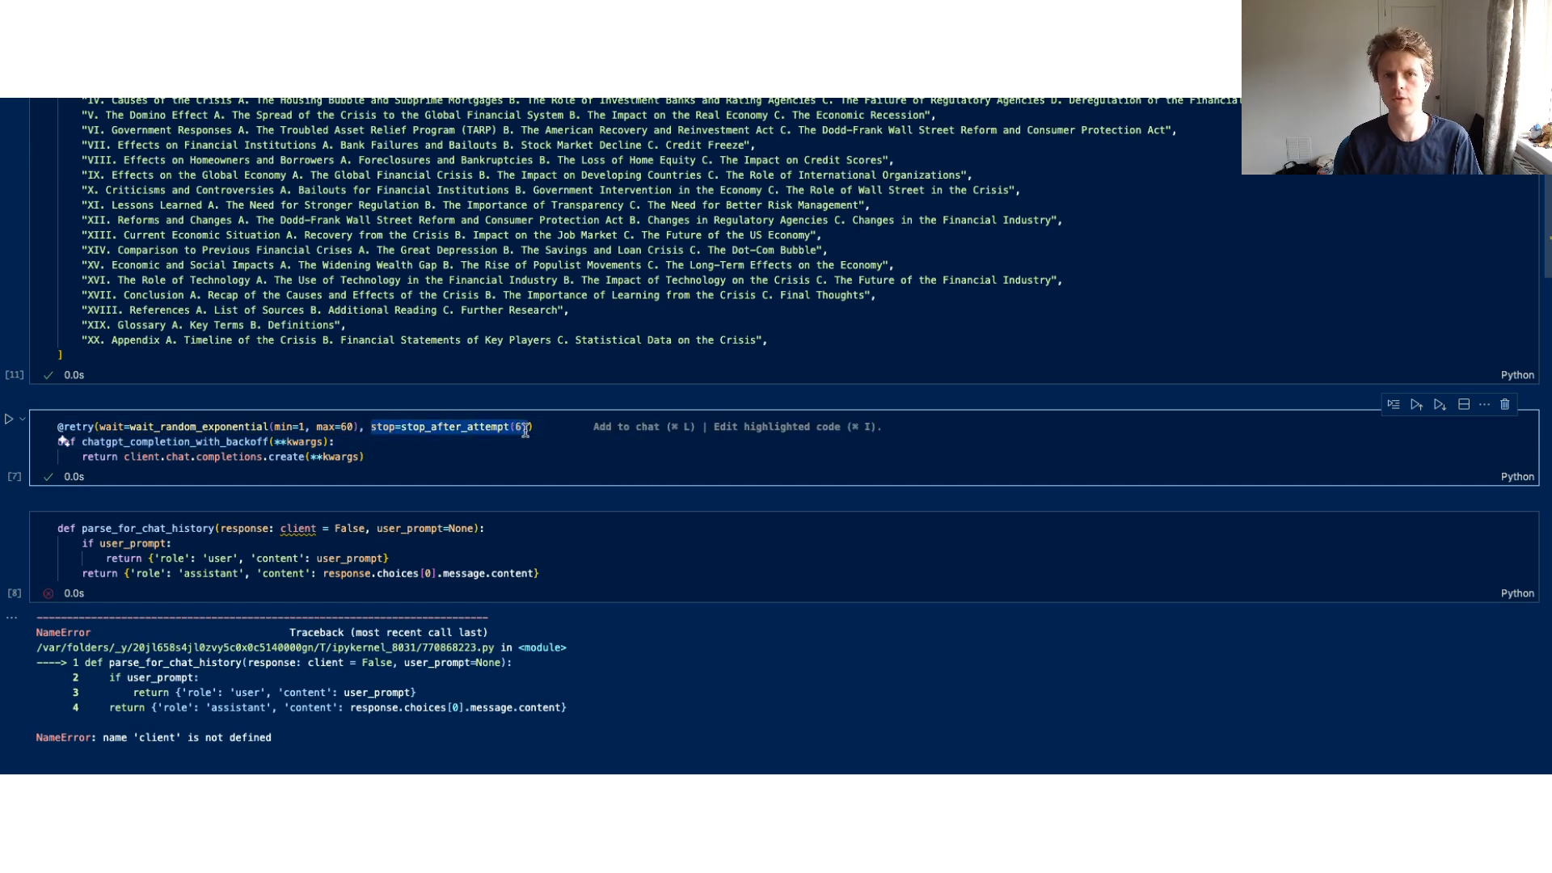
mouse_move(74, 426)
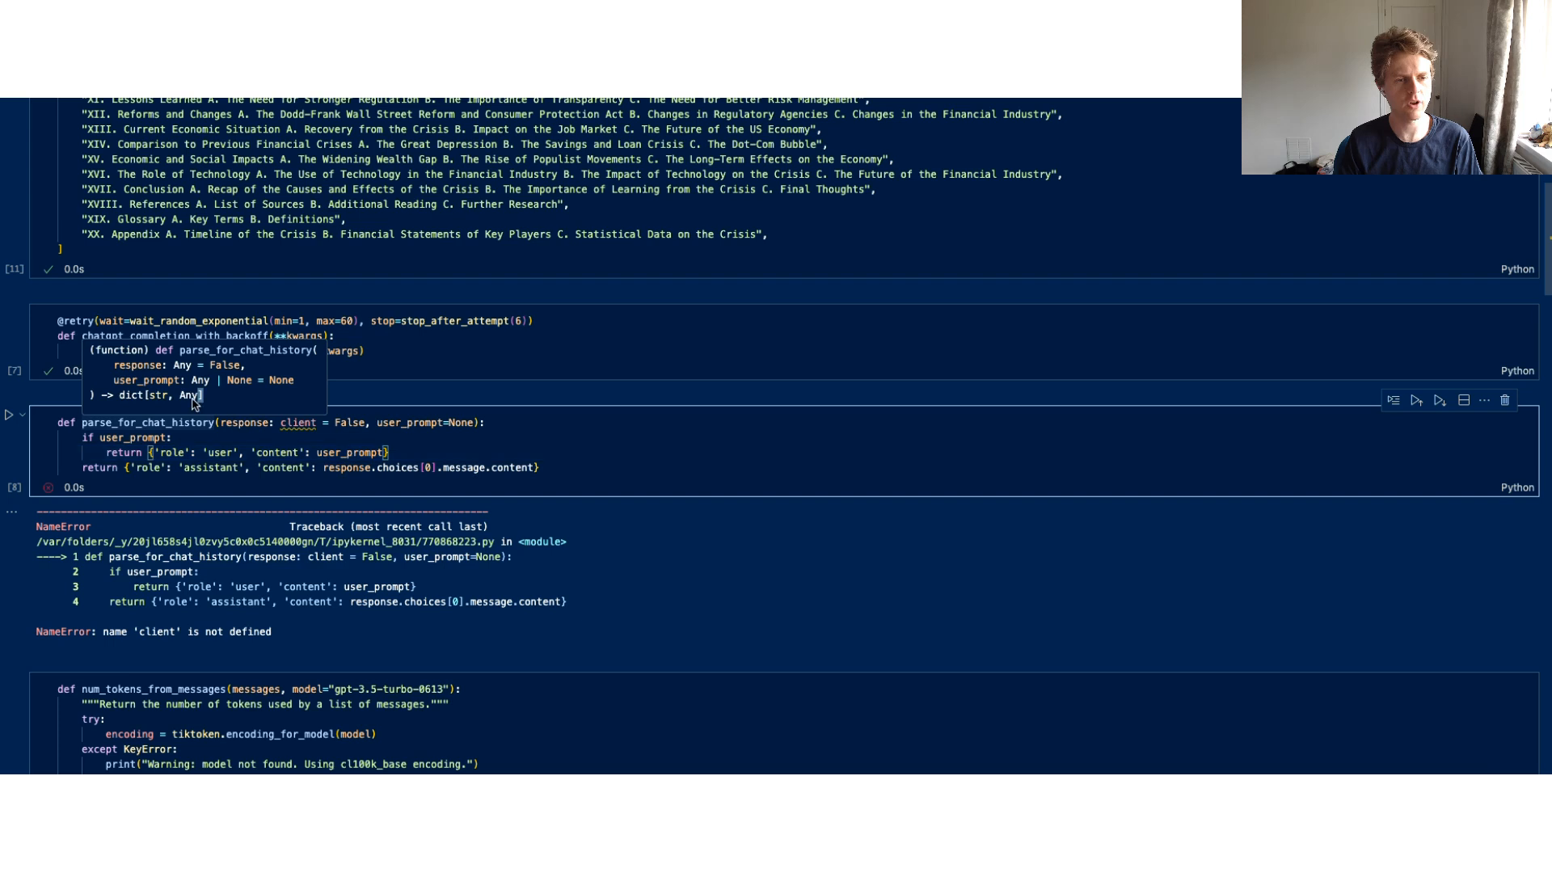
Step: Review the parse_for_chat_history NameError for 'client' after re-running the helper cells
double_click(158, 394)
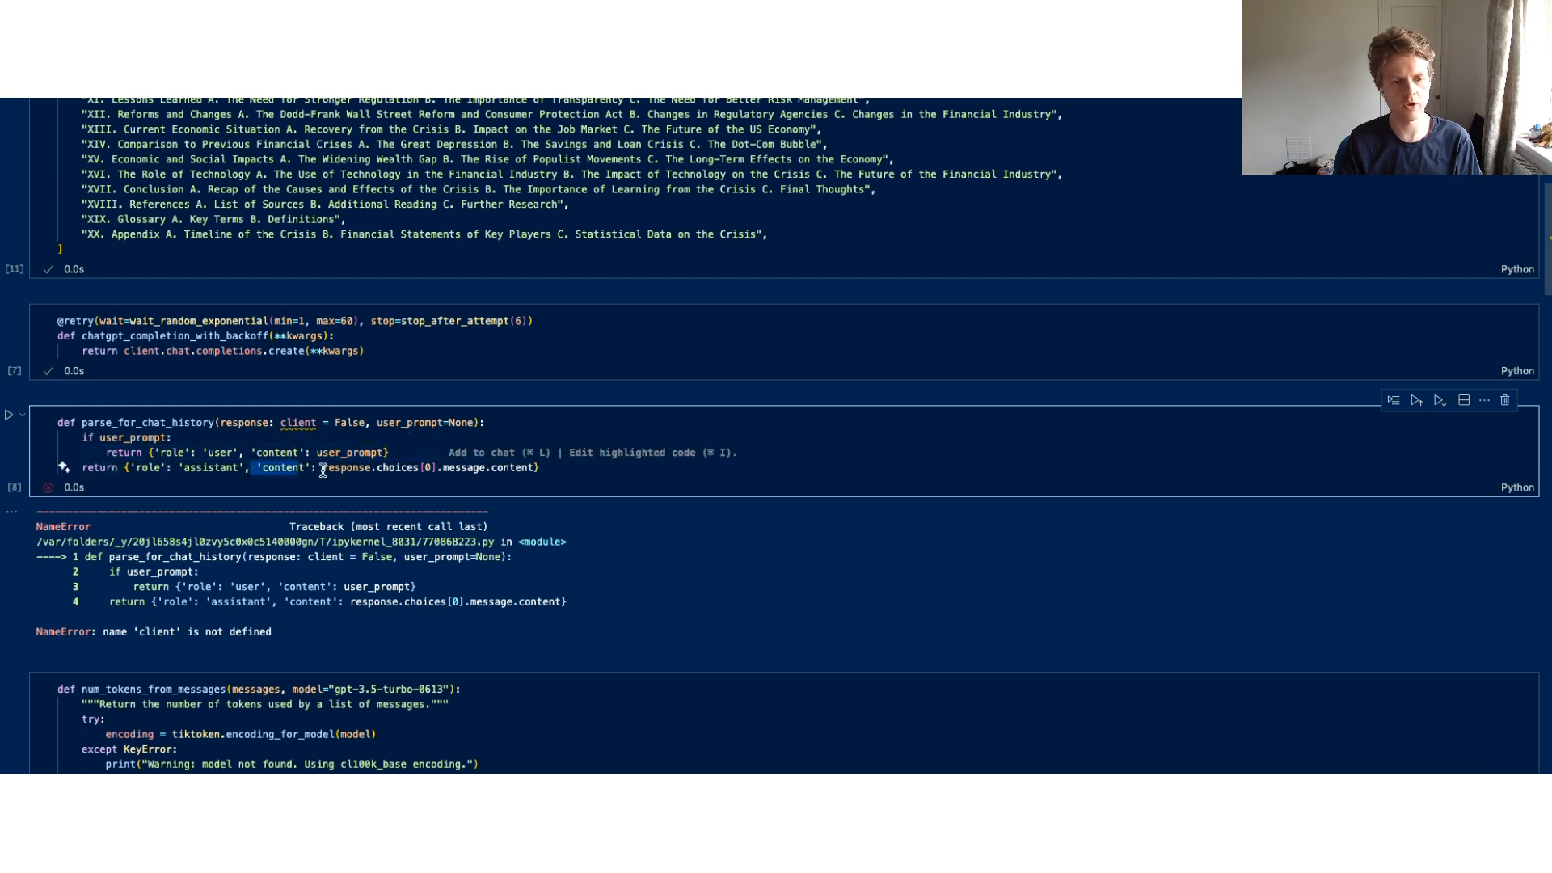
scroll(down, 3)
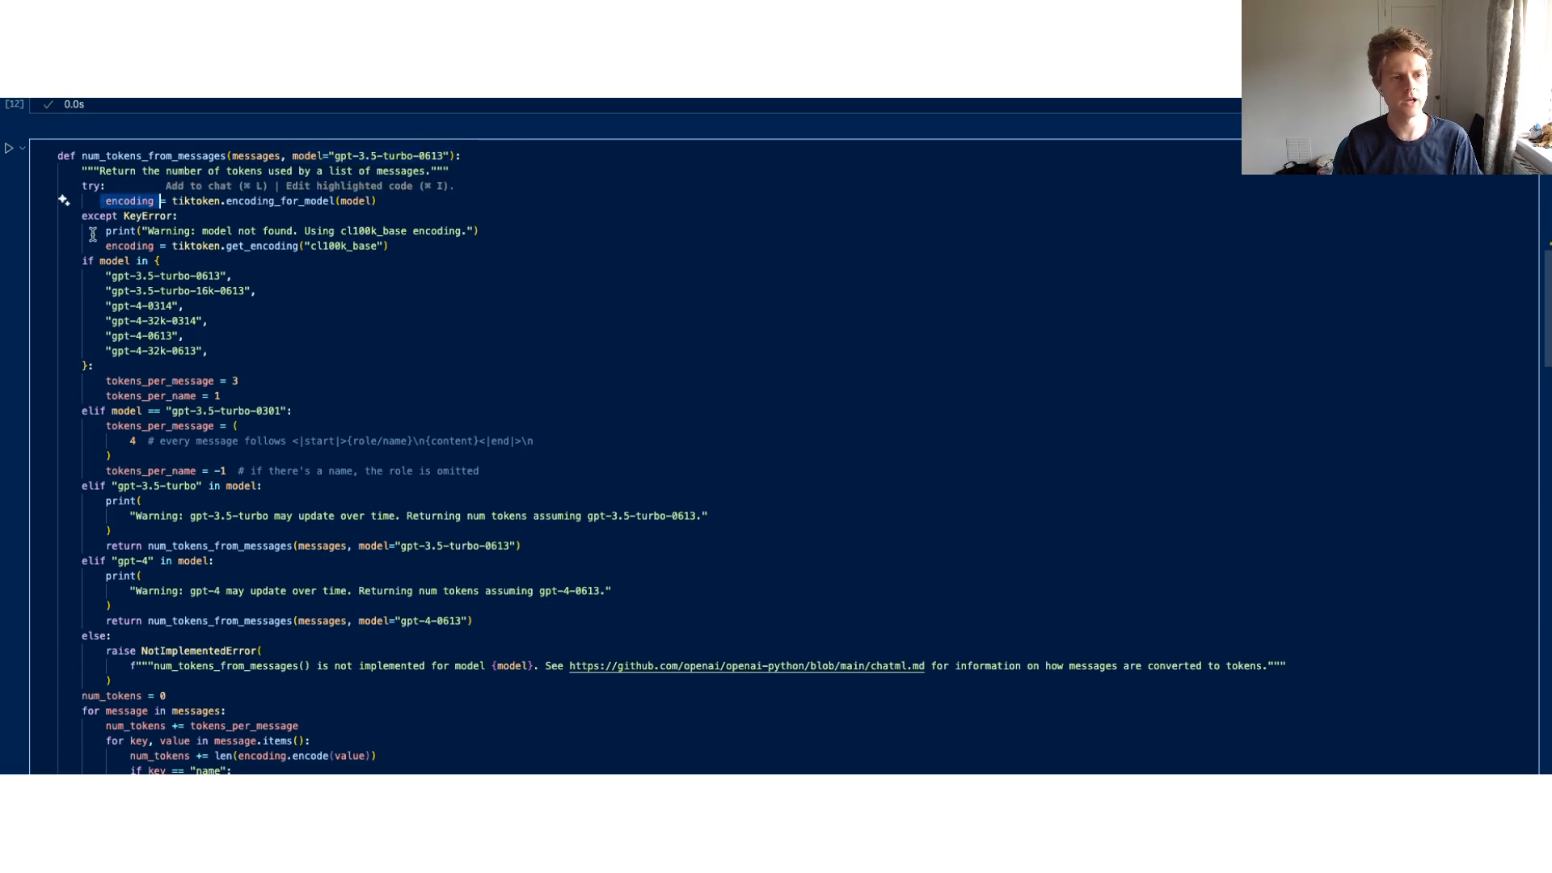
Step: Run num_tokens_from_messages and its example, reporting 127 prompt tokens
double_click(126, 246)
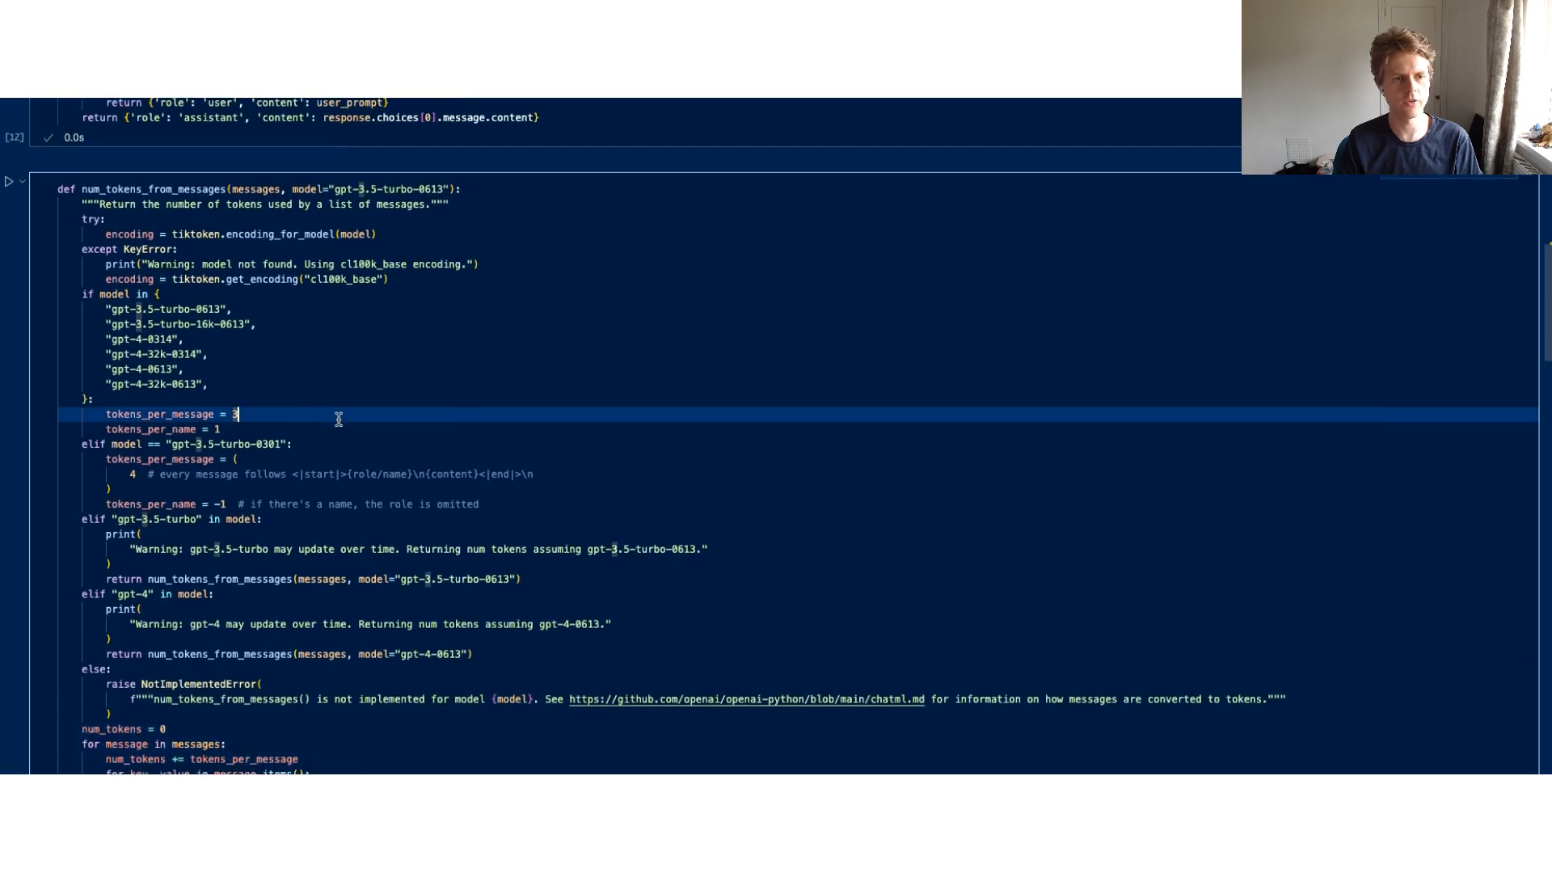
scroll(down, 3)
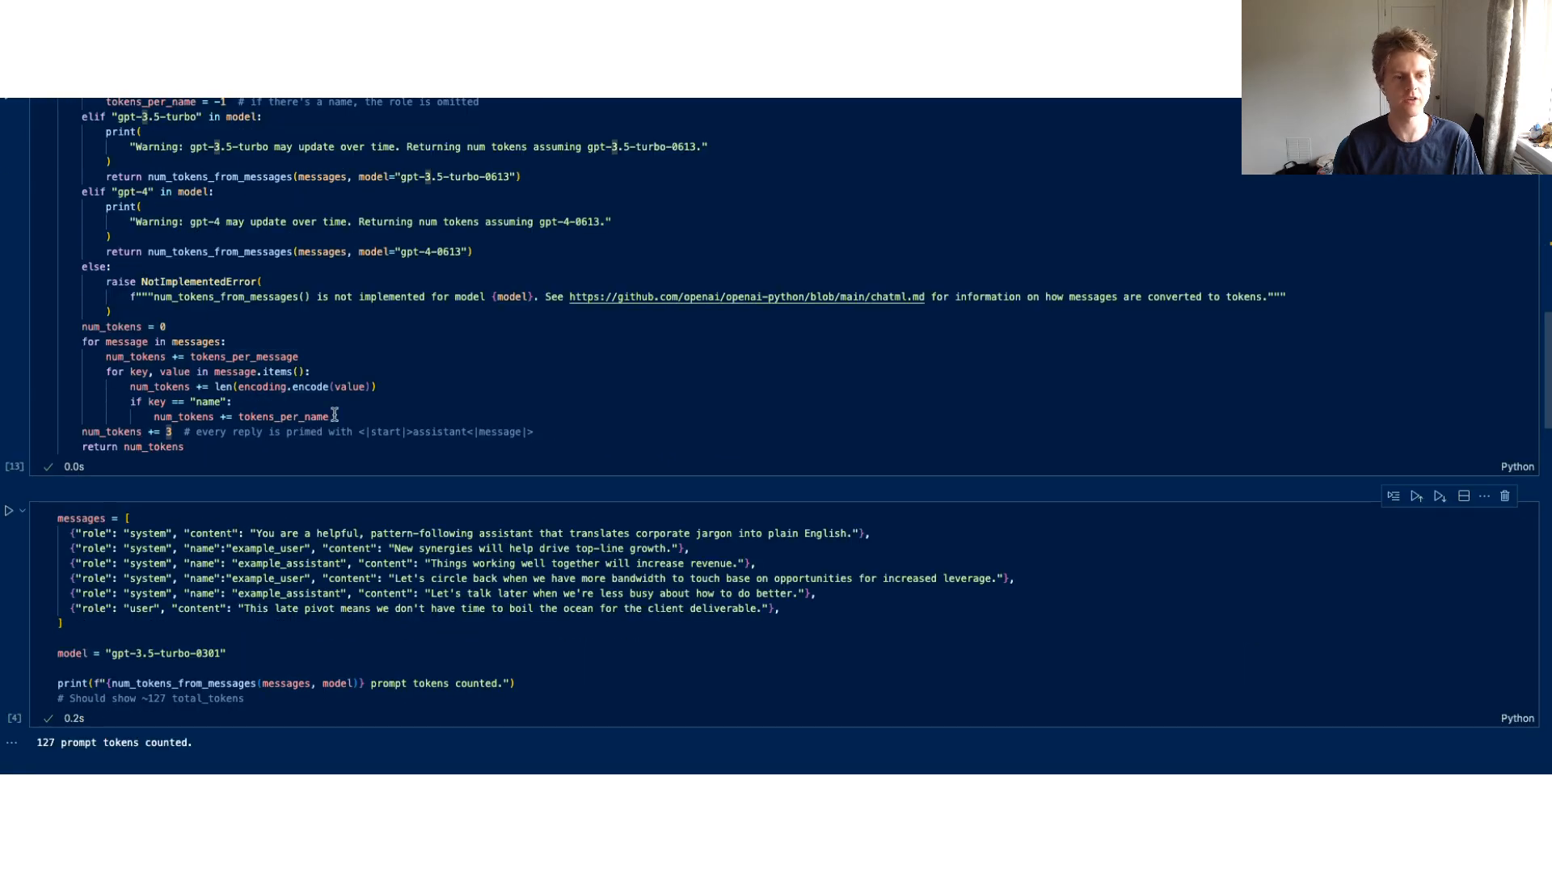
scroll(down, 3)
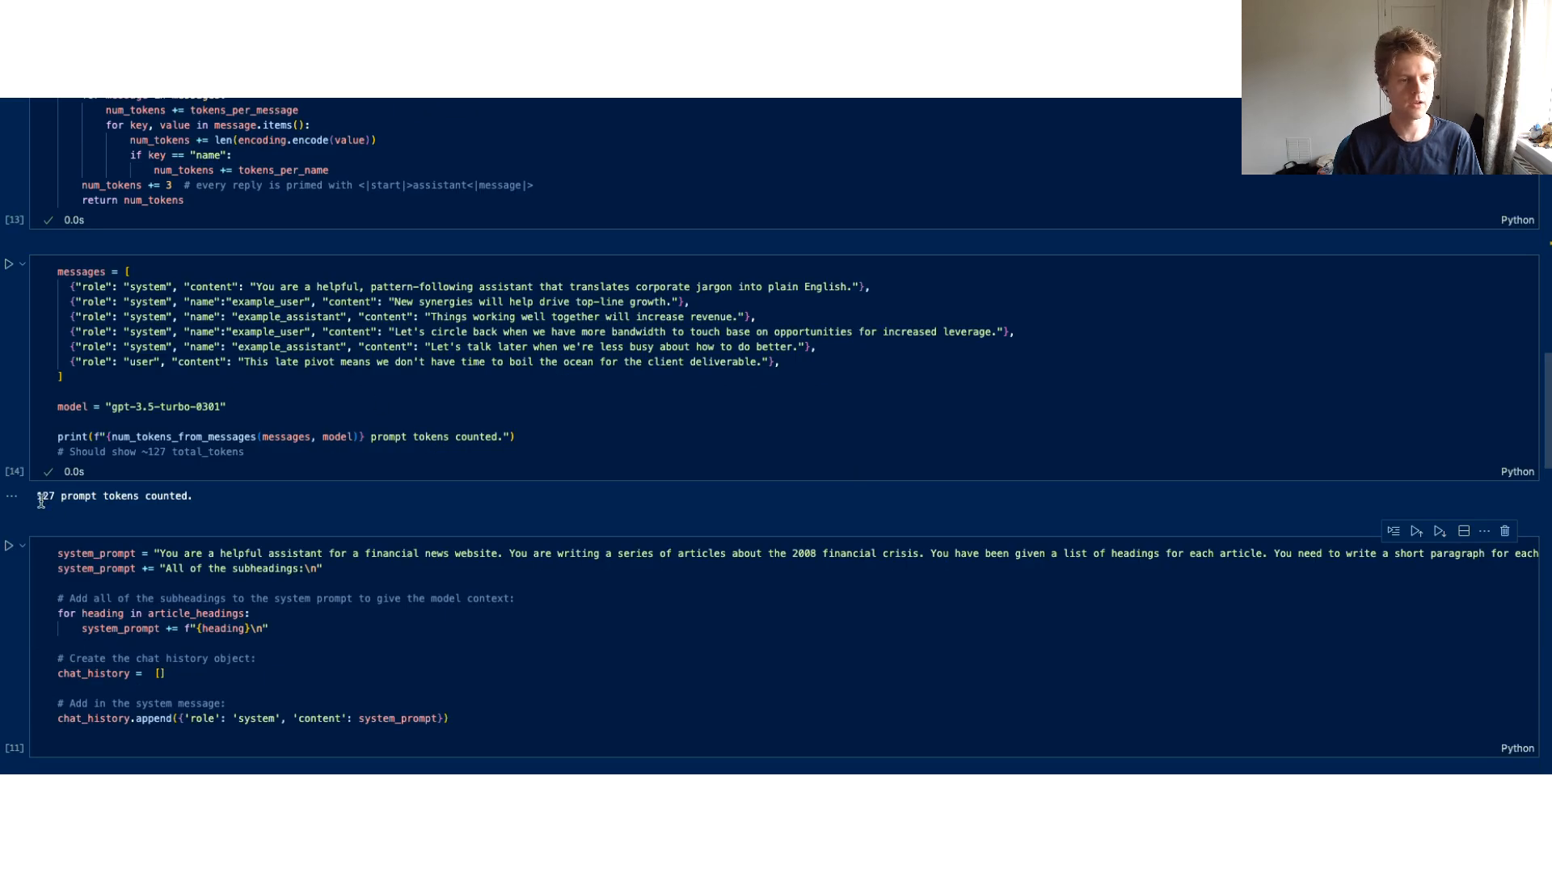
Step: Run the cell building system_prompt from all headings and seeding chat_history with it
double_click(113, 496)
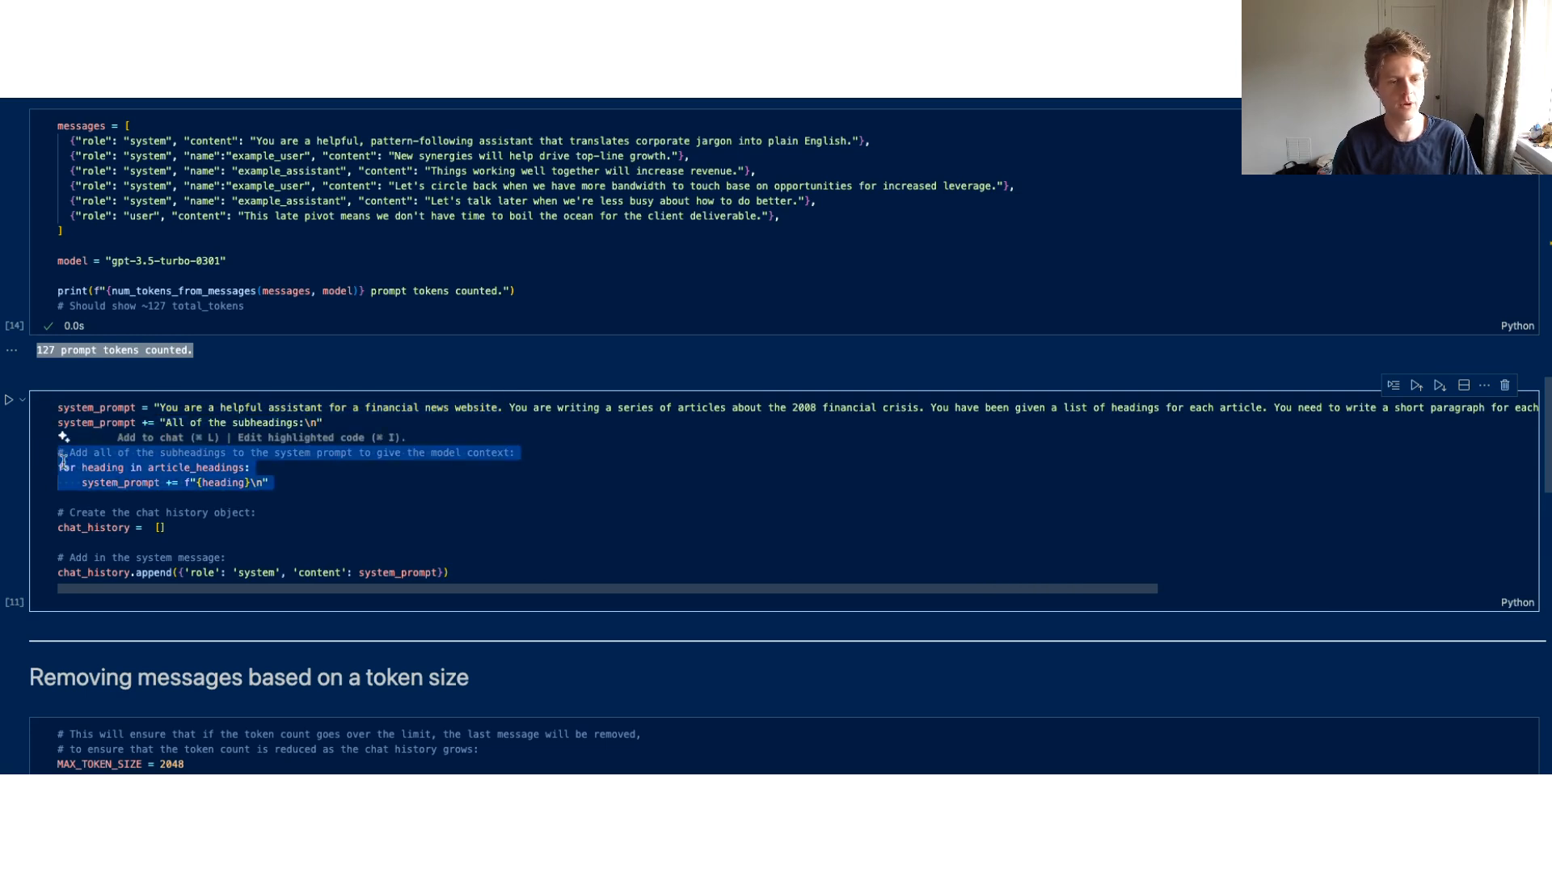
scroll(down, 3)
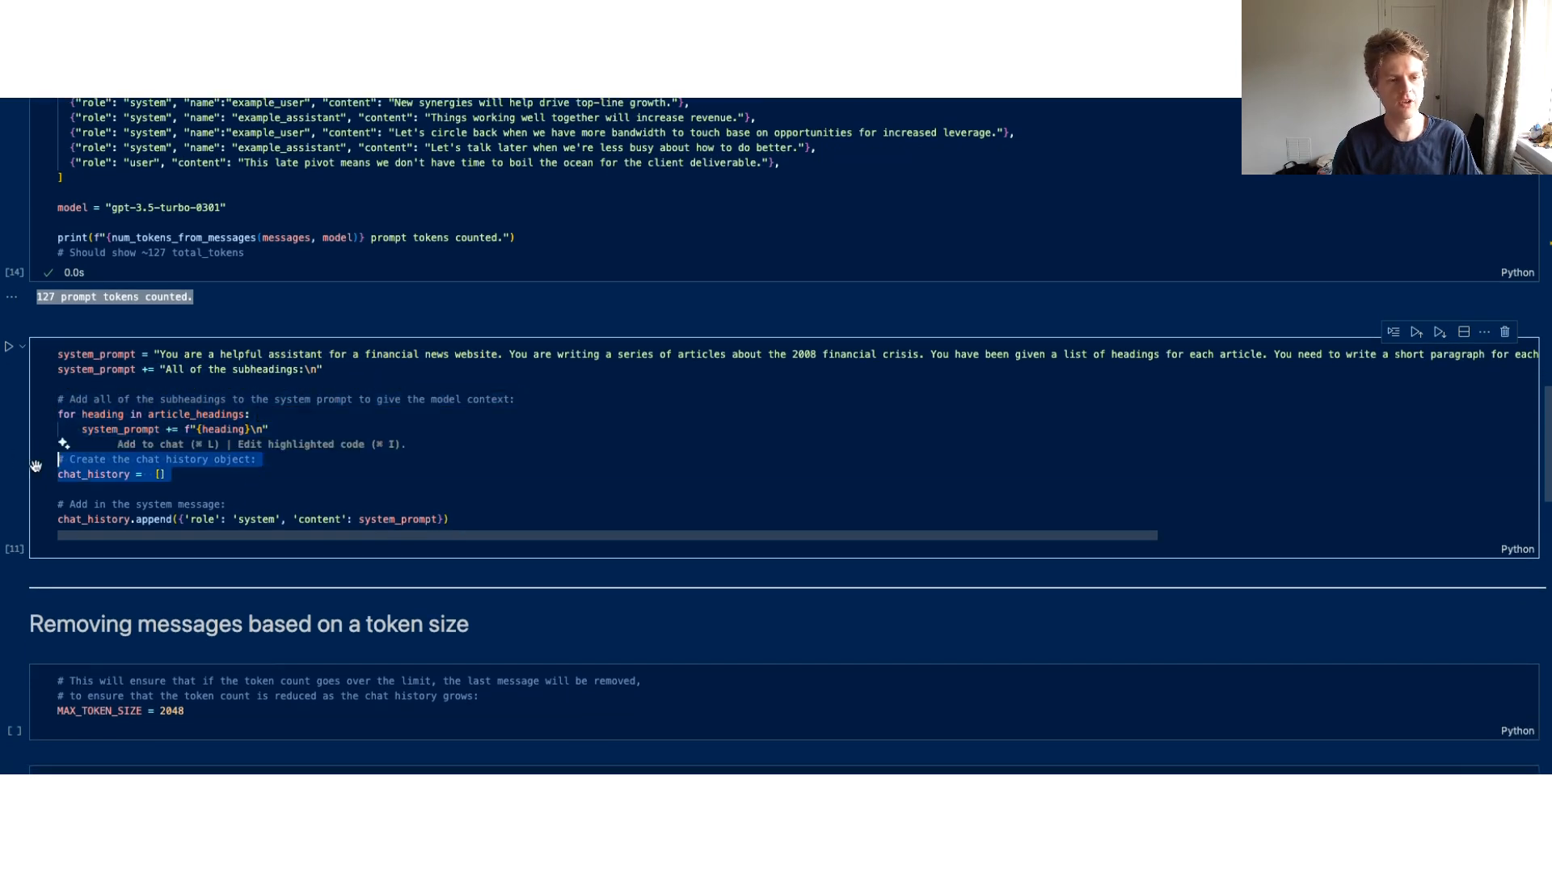
click(228, 488)
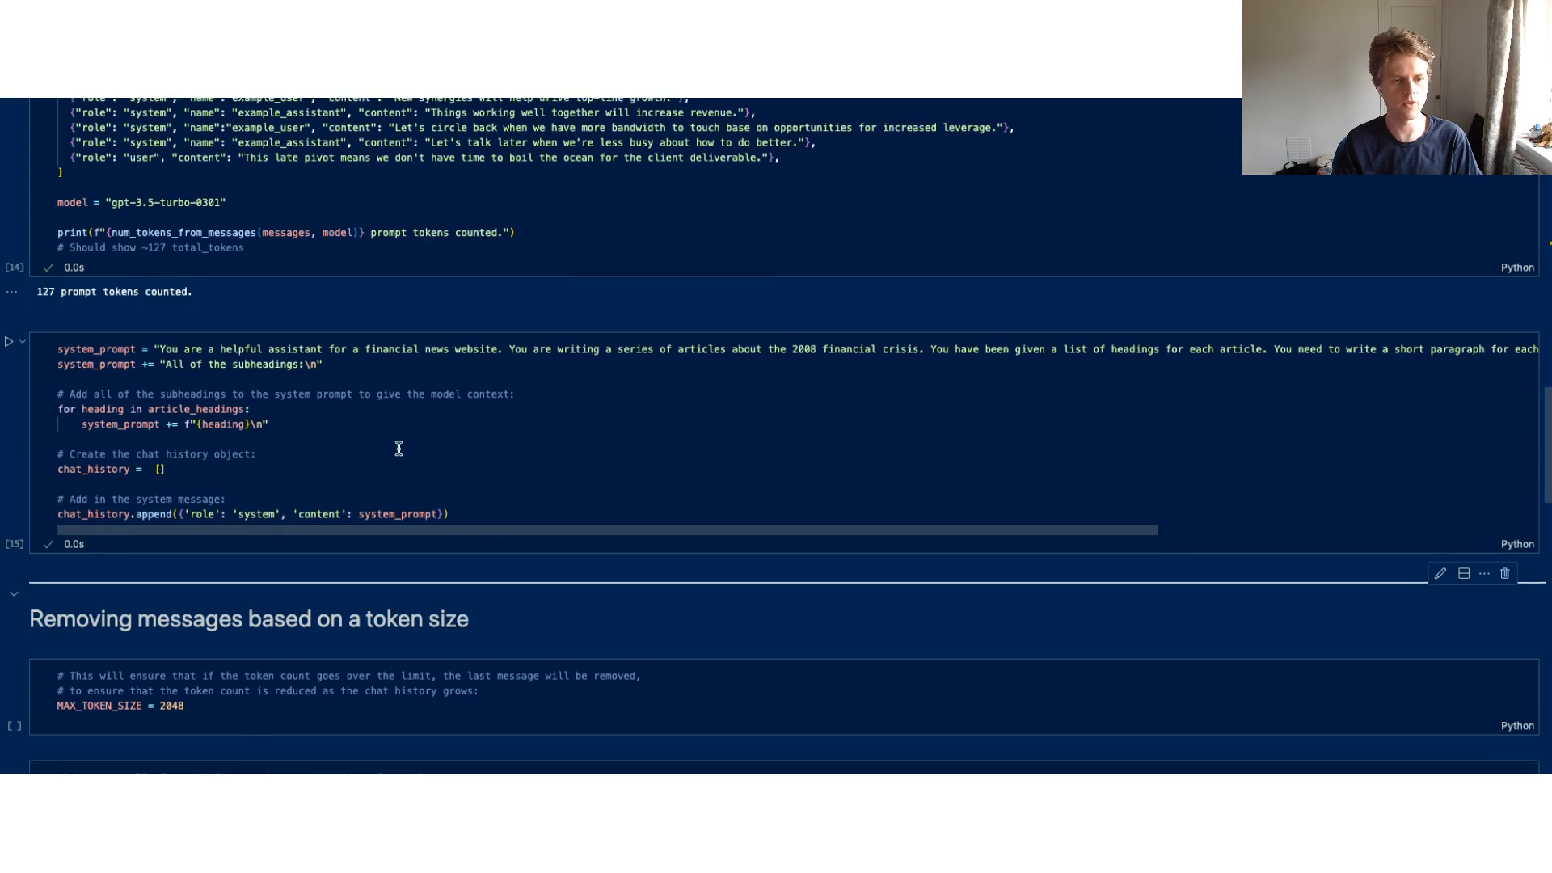
Step: Review the seeded system message's role key and move to the token-limit section
scroll(down, 3)
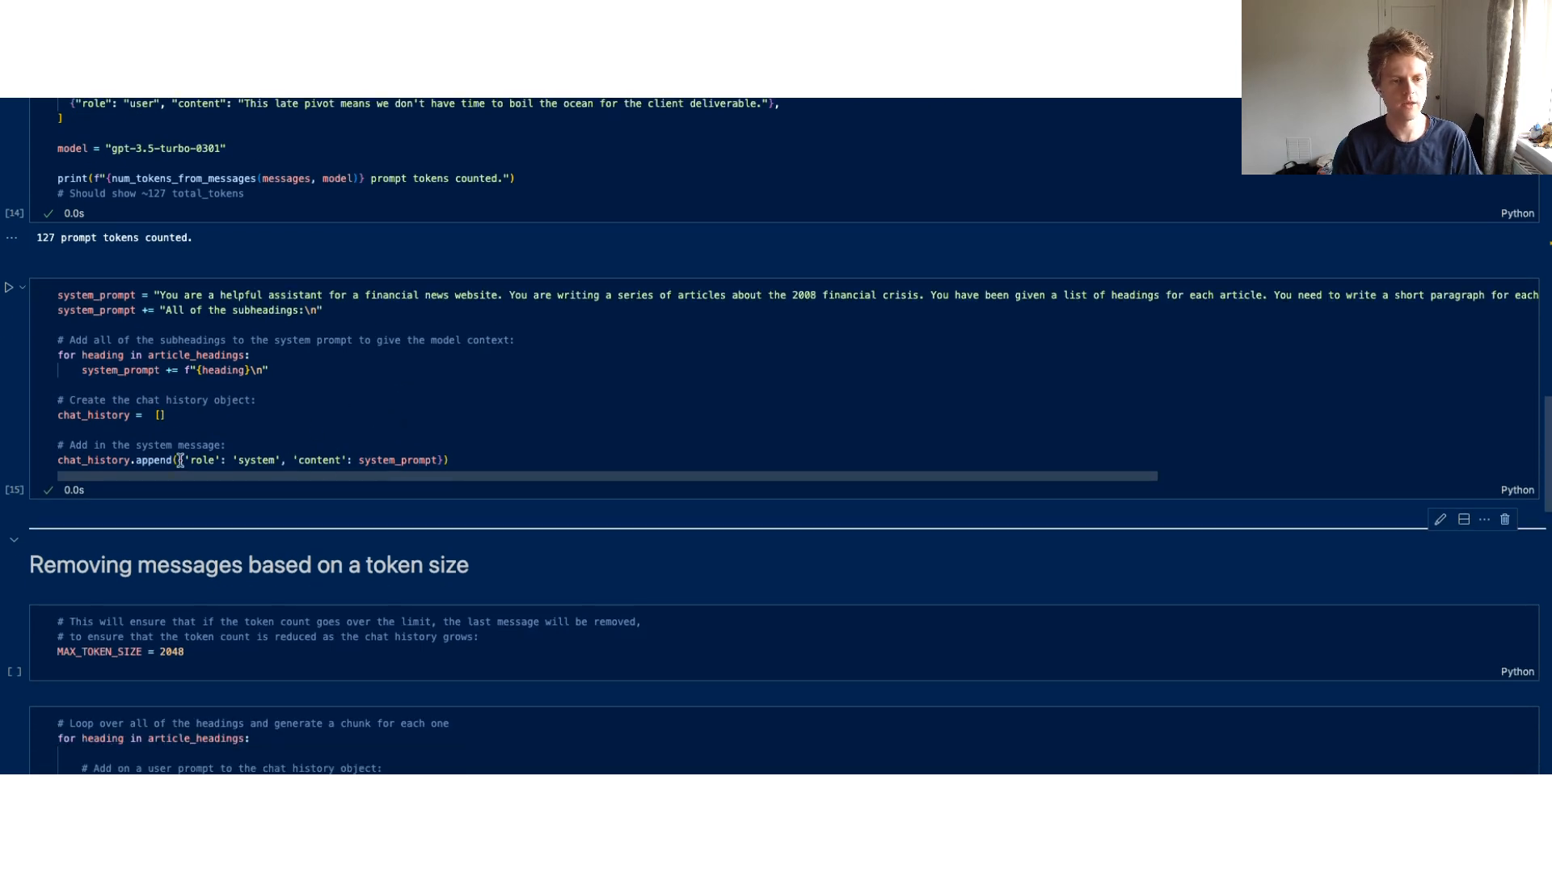
double_click(200, 459)
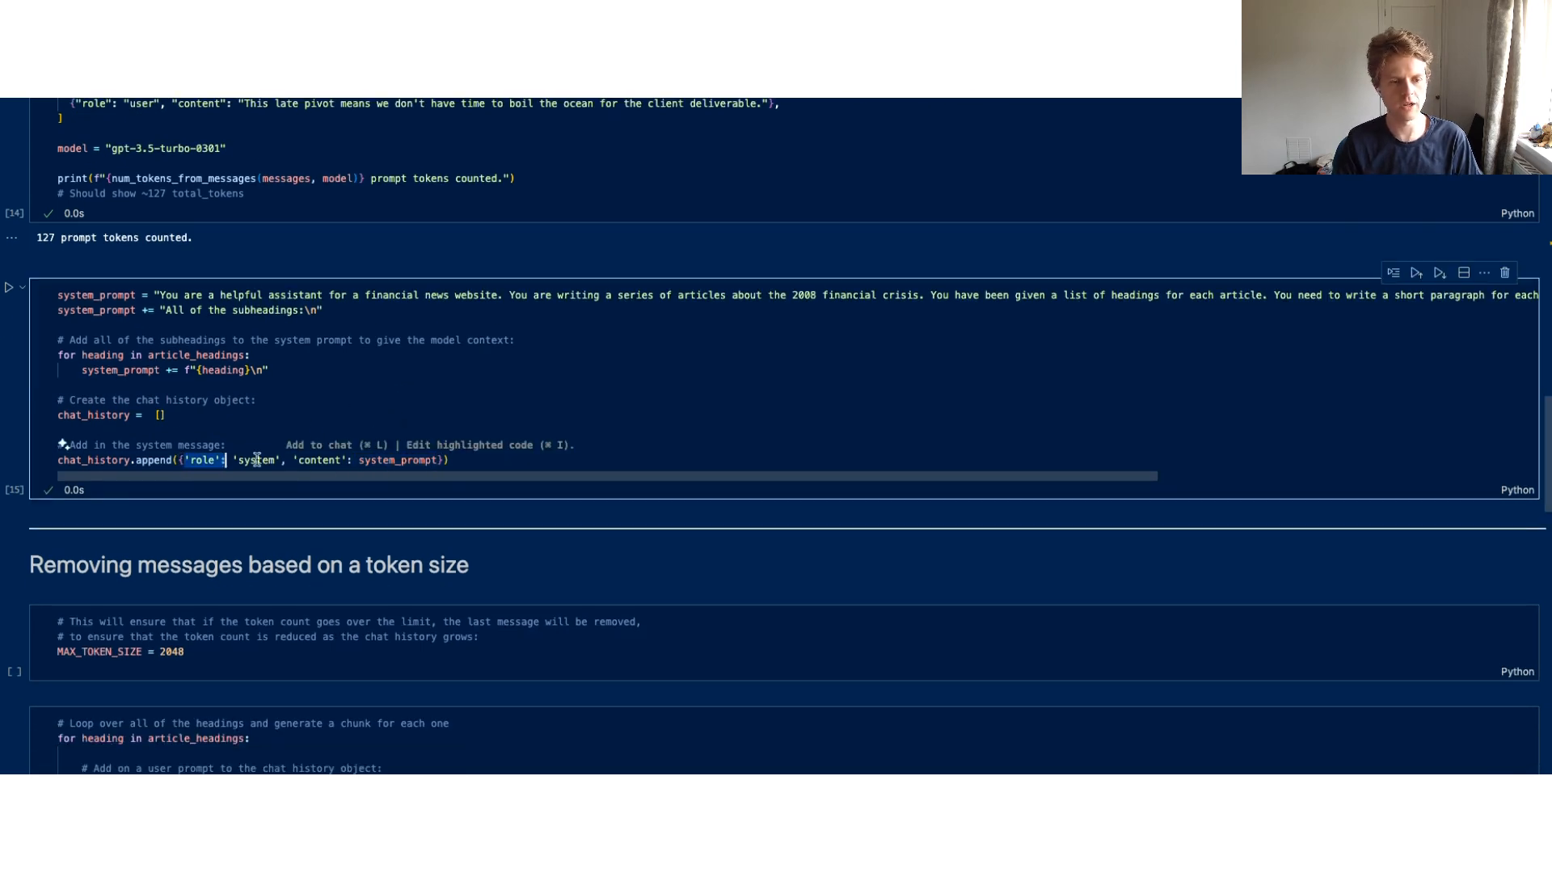
scroll(down, 3)
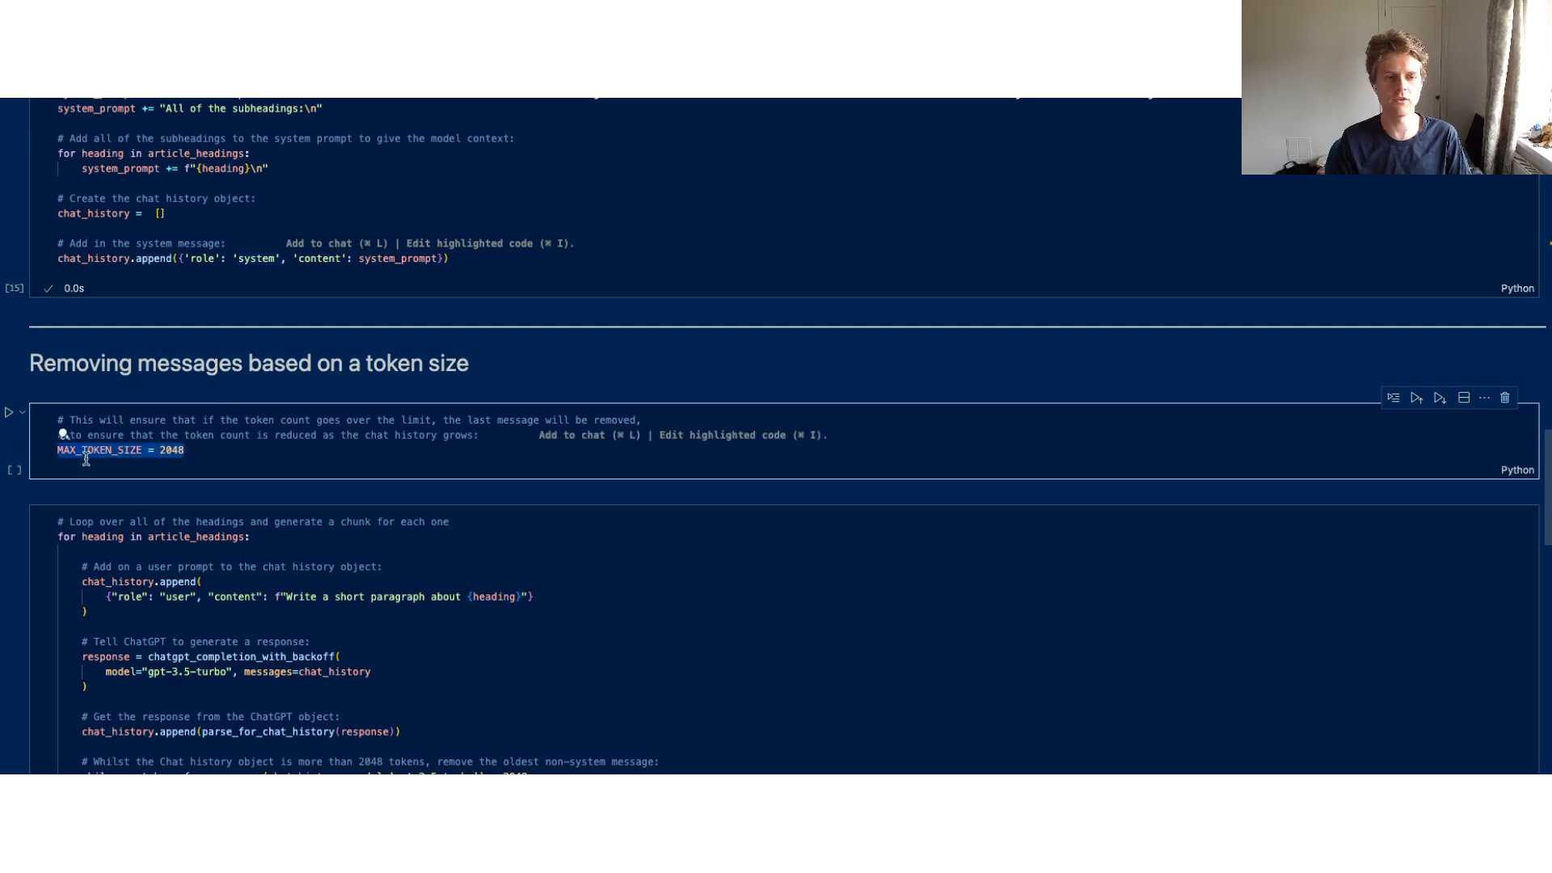
mouse_move(224, 451)
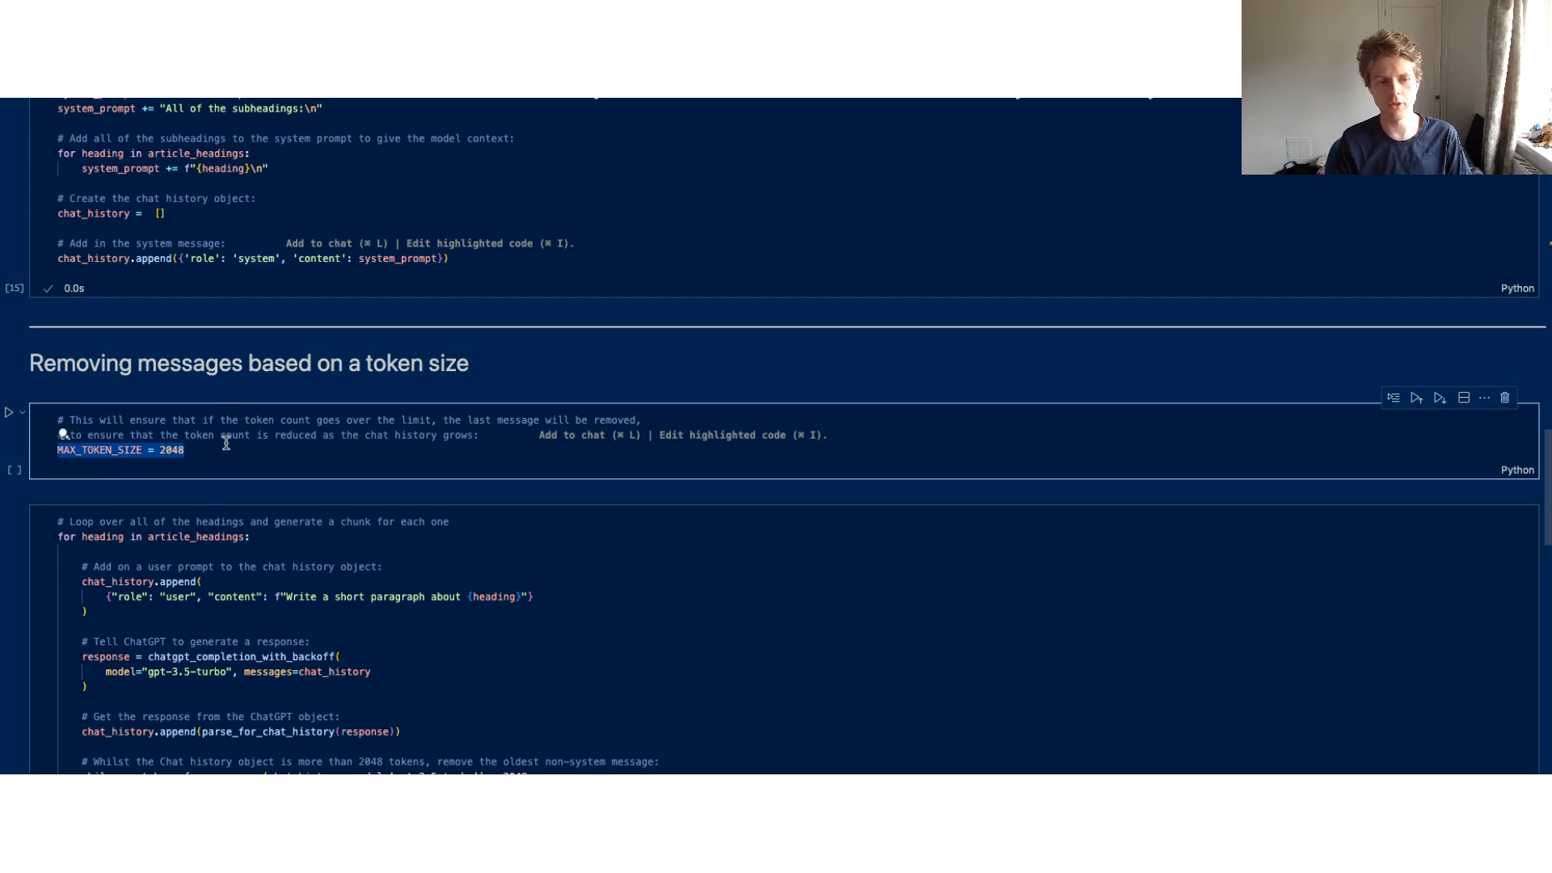
scroll(down, 3)
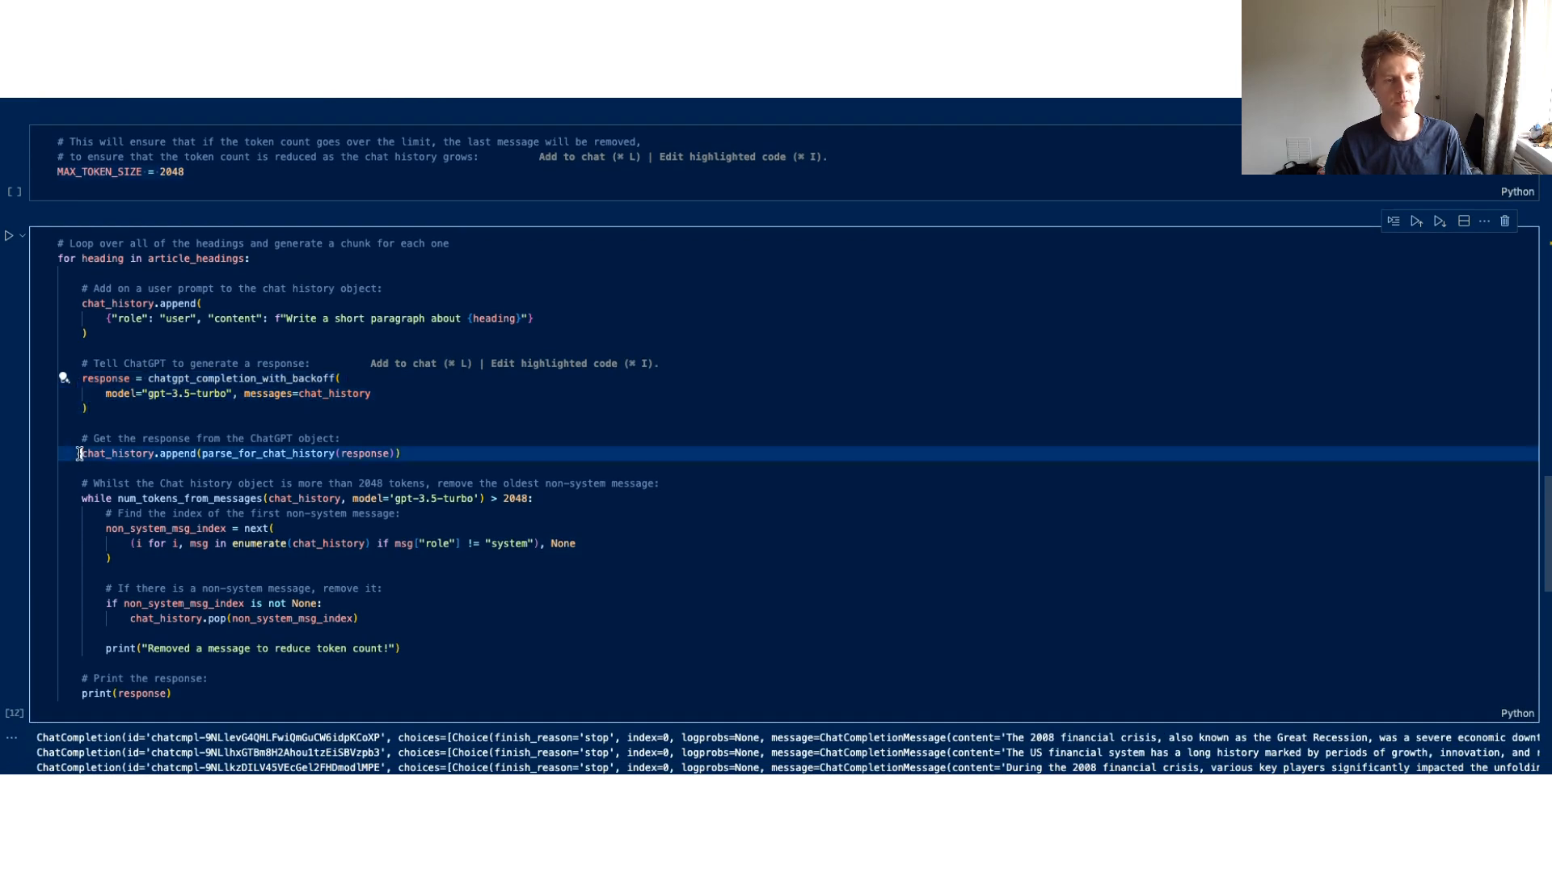
double_click(267, 453)
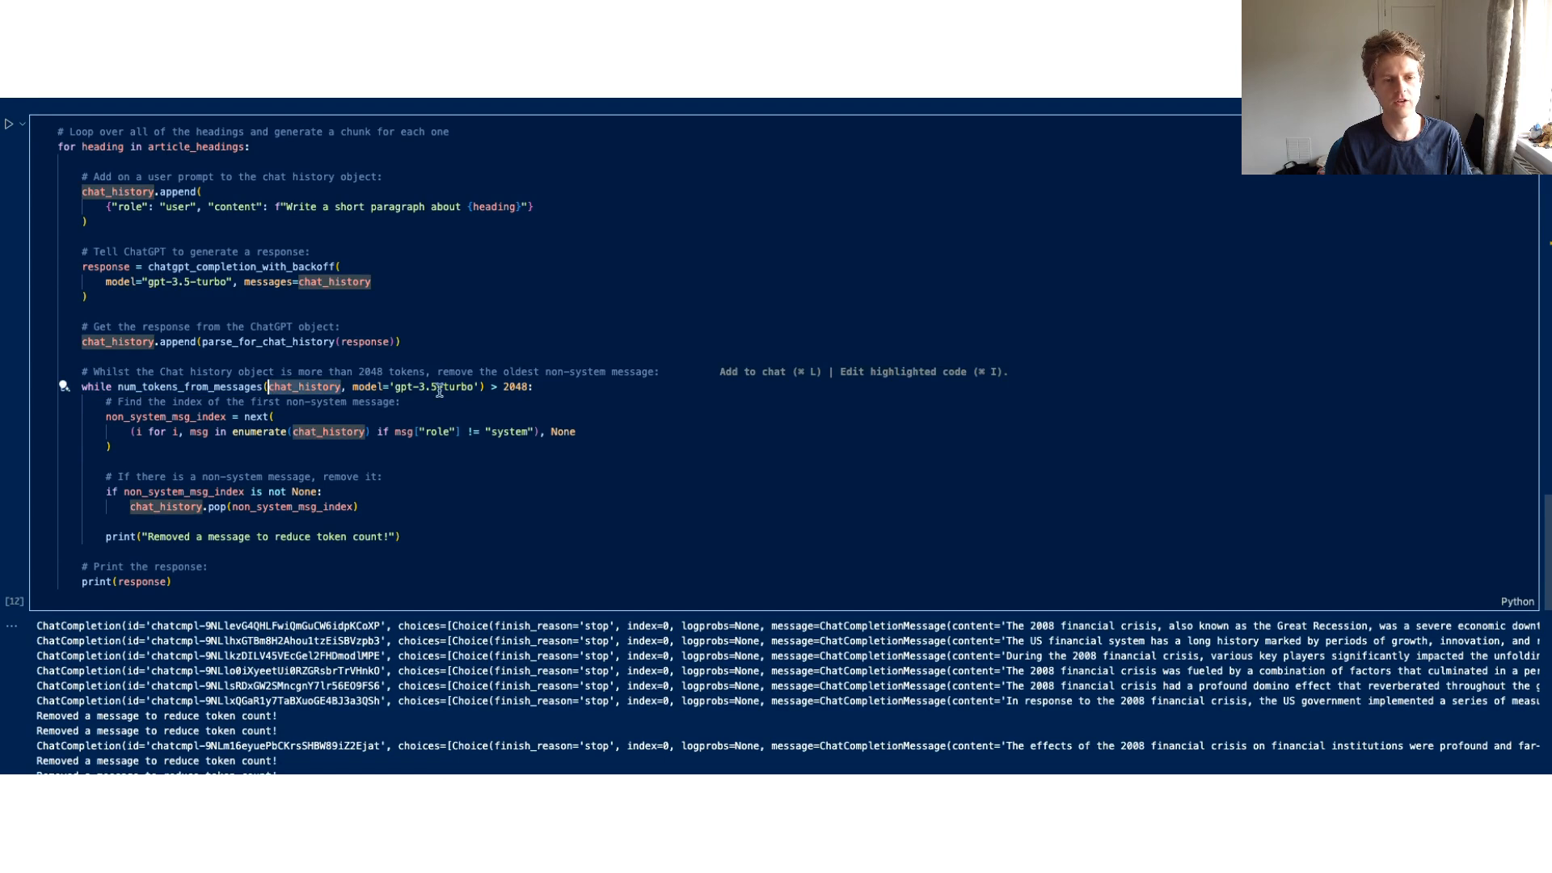
drag(267, 386, 485, 386)
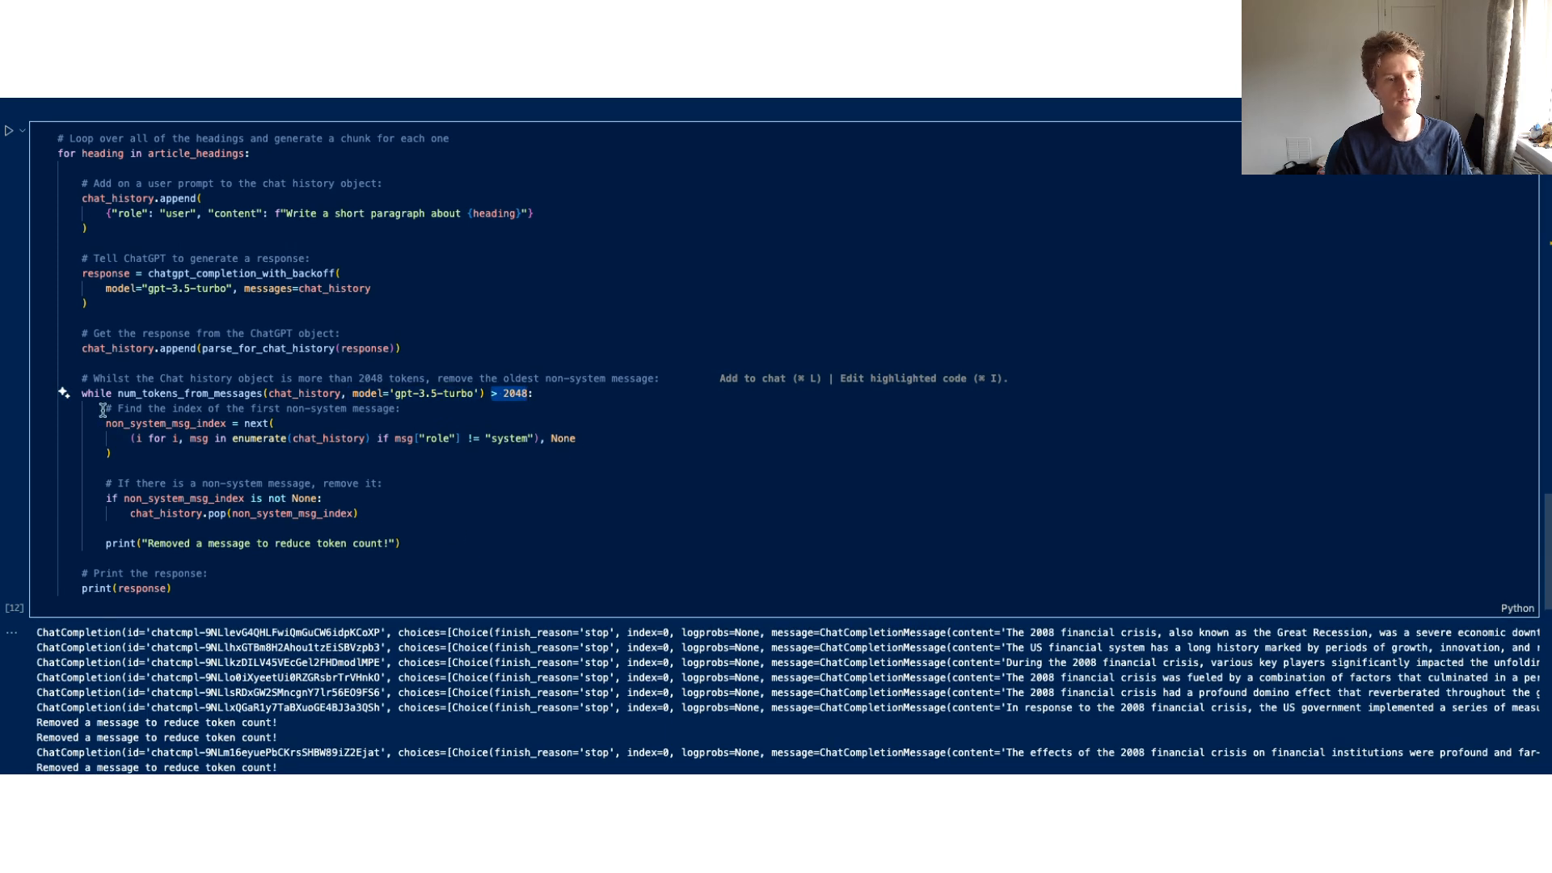
drag(99, 409, 109, 465)
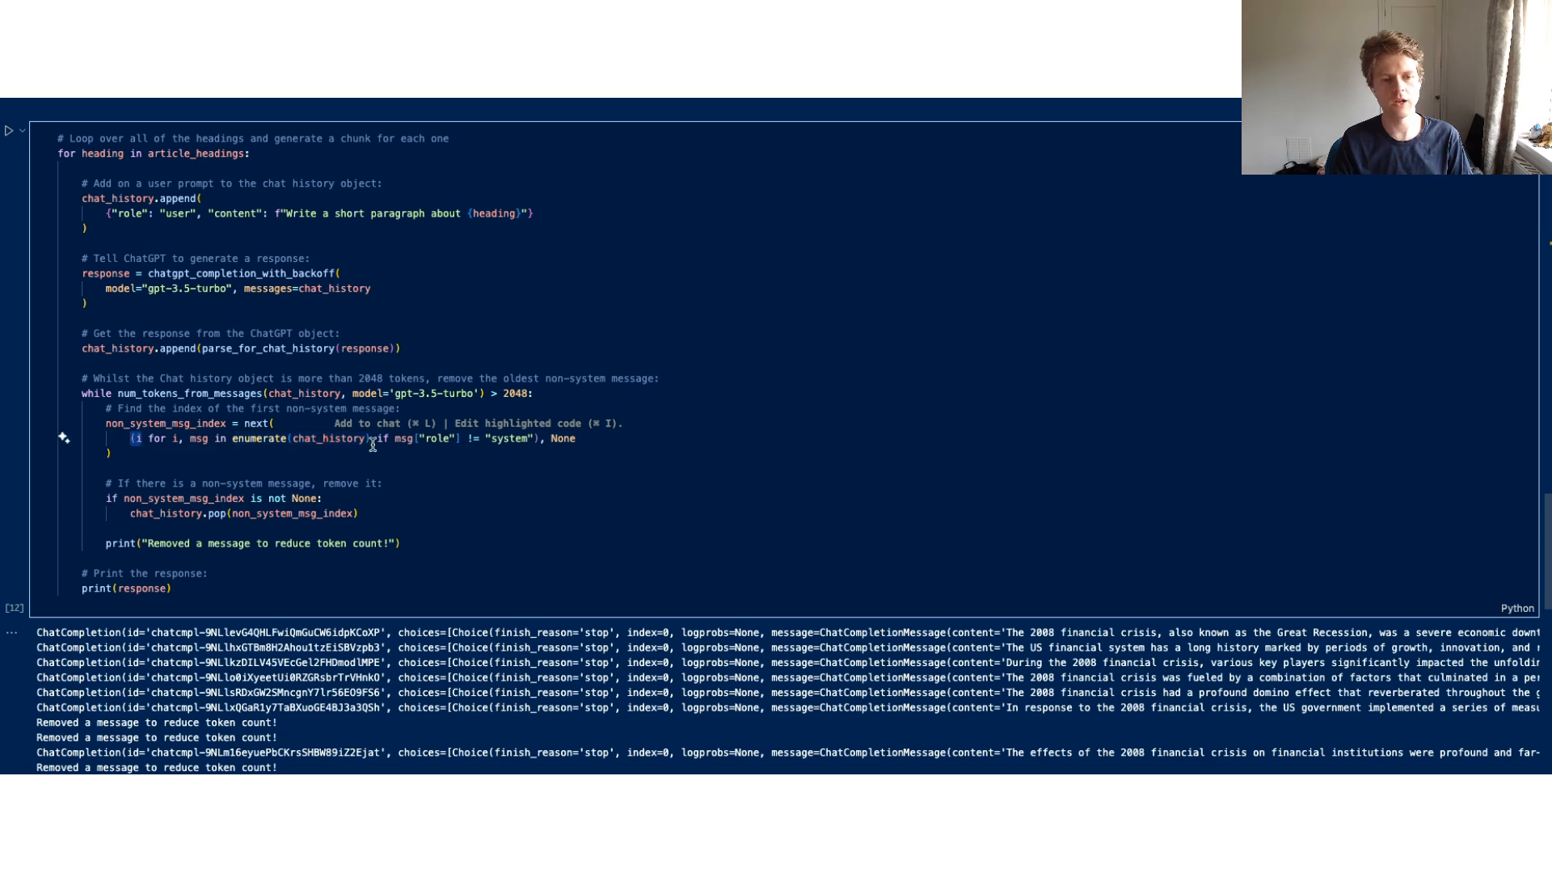
drag(375, 438, 535, 438)
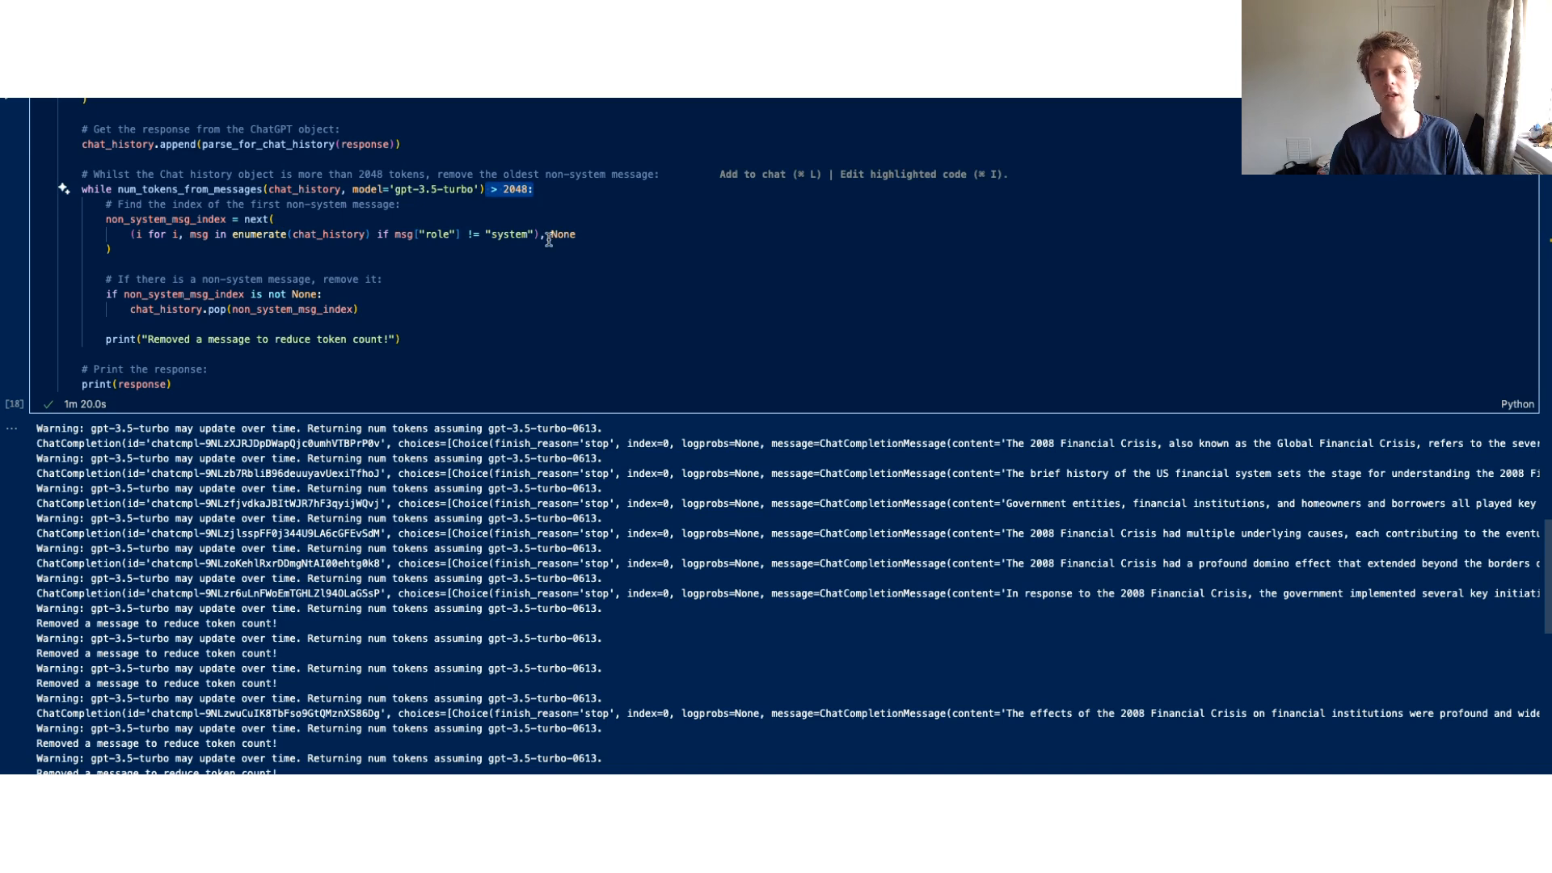
mouse_move(514, 273)
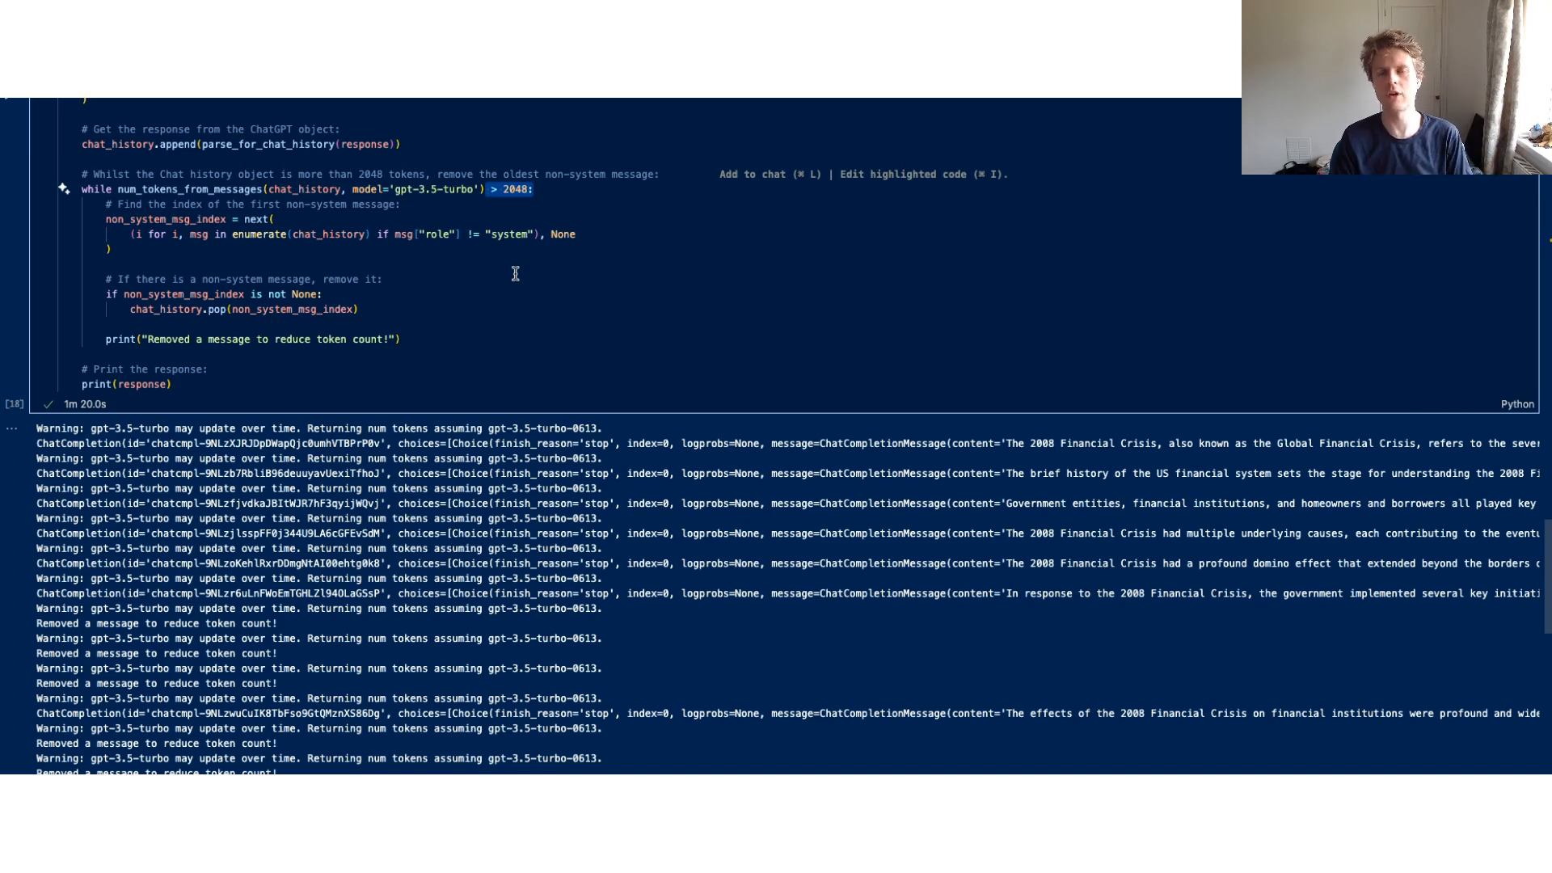